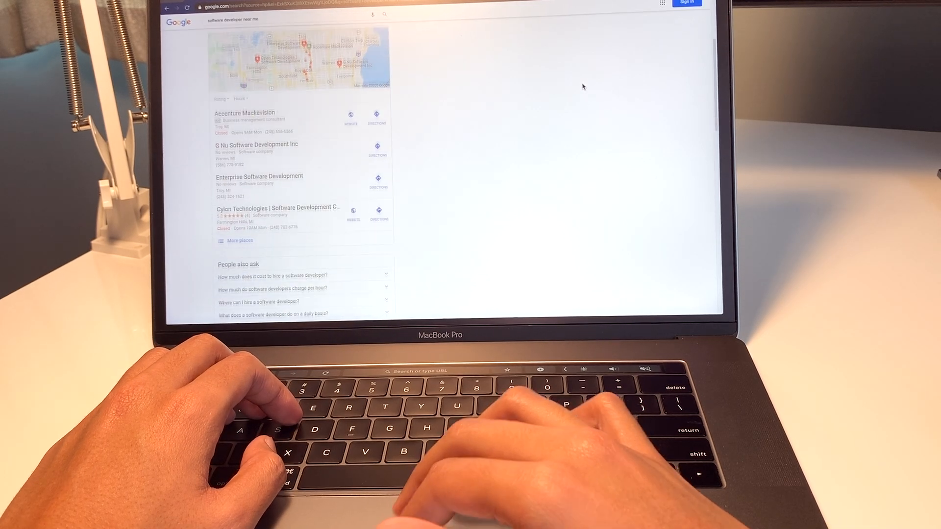
Scroll the 'software developer near me' results down to the Thumbtack listing.
{"action": "scroll", "scroll_direction": "down", "scroll_amount": 3}
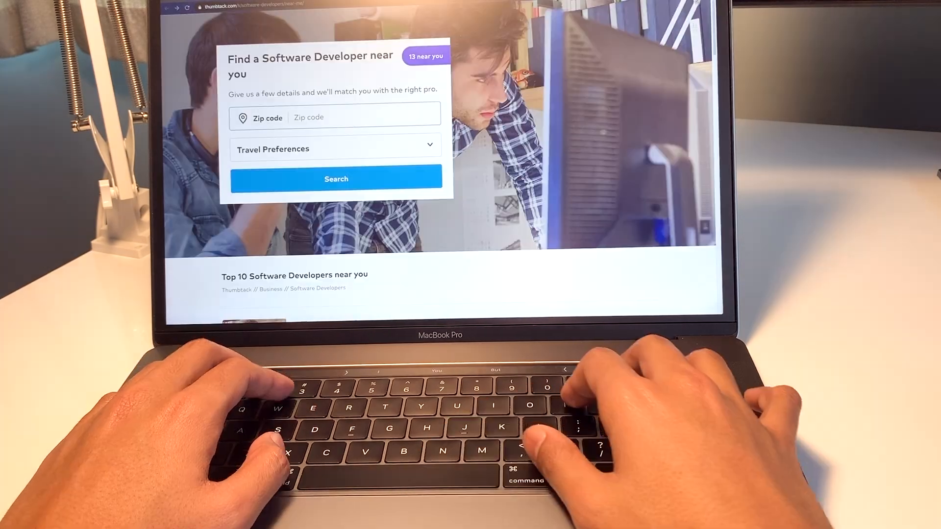
Search Thumbtack for software developers near zip code 11435.
{"action": "type", "text": "11435"}
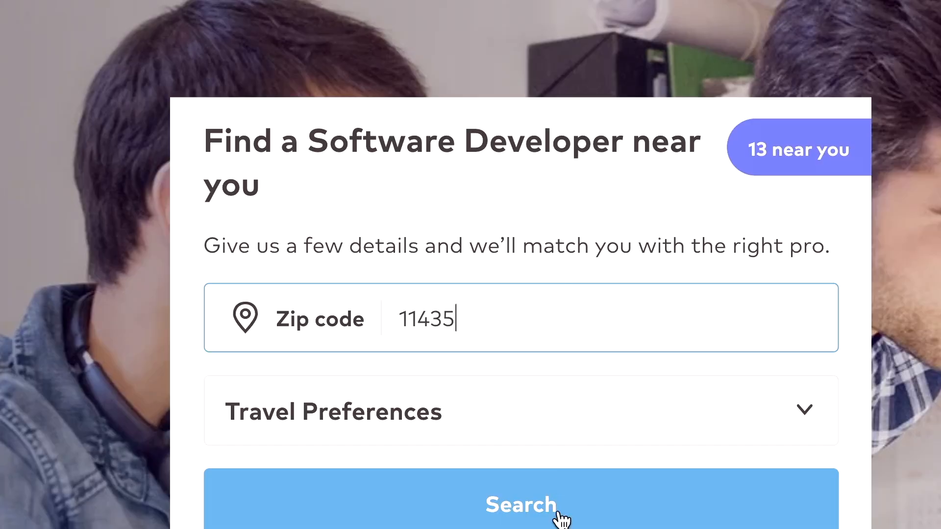
{"action": "left_click", "coordinate": [520, 504]}
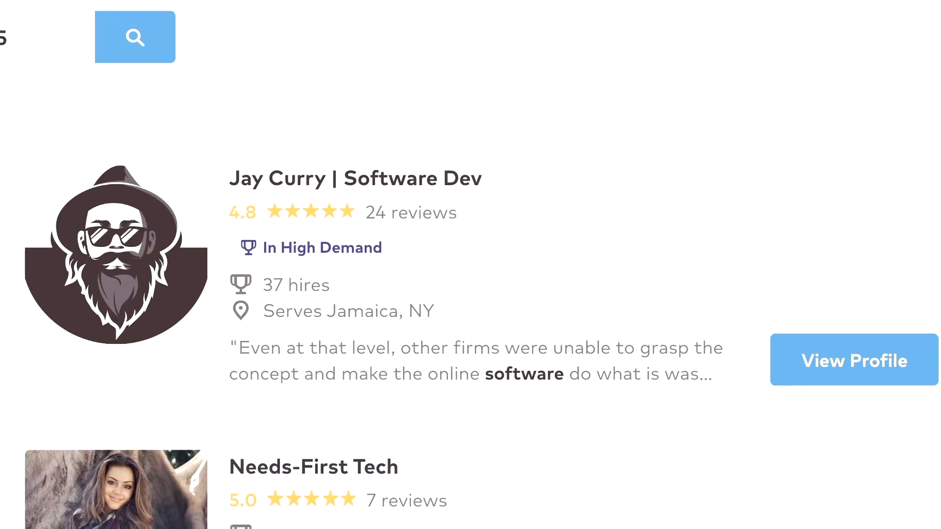
Open the first developer's portfolio site and scroll down to the Get in touch form.
{"action": "left_click", "coordinate": [853, 361]}
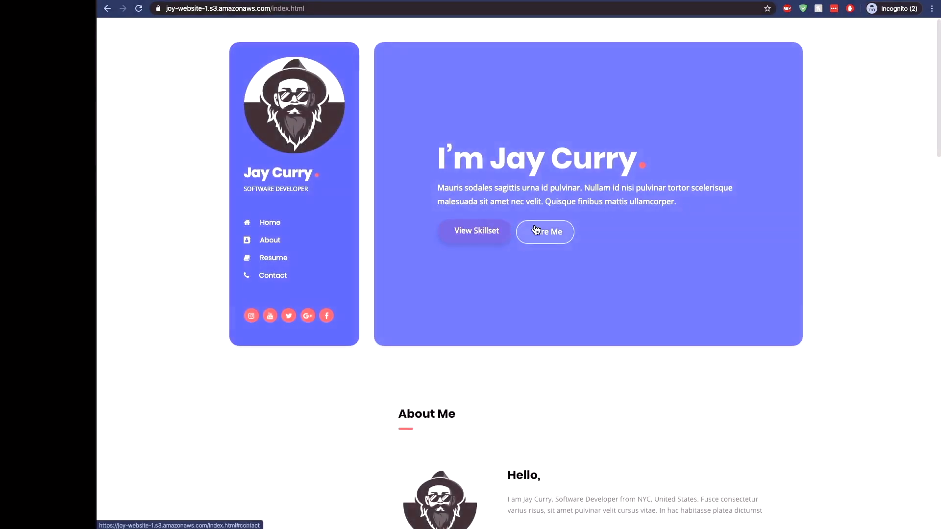
{"action": "scroll", "scroll_direction": "down", "scroll_amount": 3}
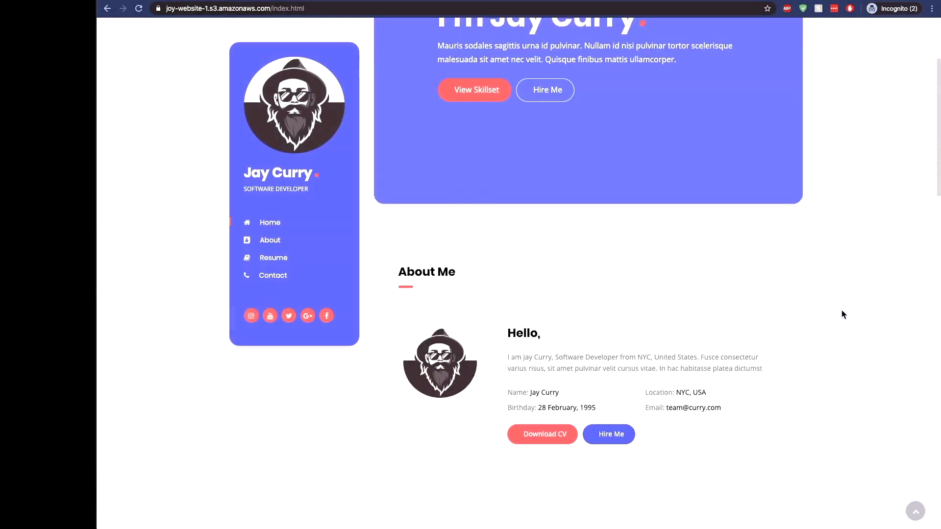
{"action": "scroll", "scroll_direction": "down", "scroll_amount": 3}
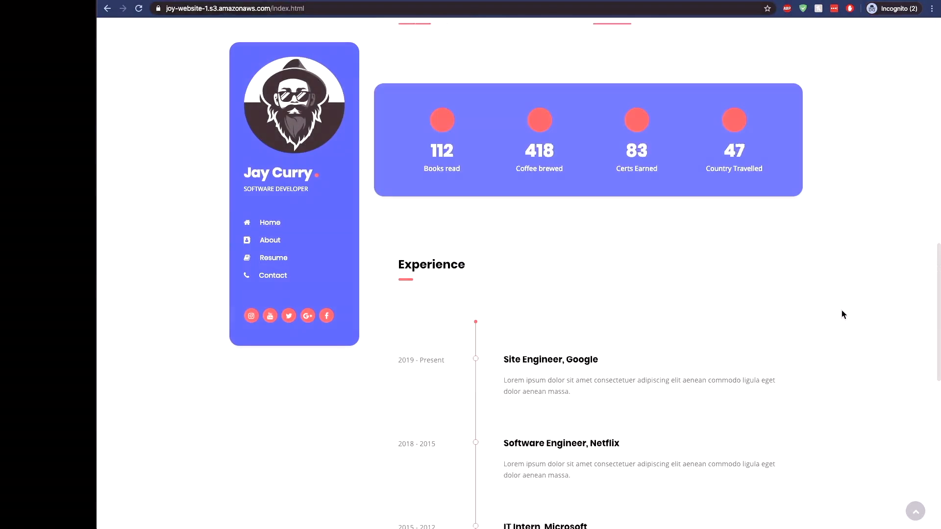
{"action": "scroll", "scroll_direction": "down", "scroll_amount": 3}
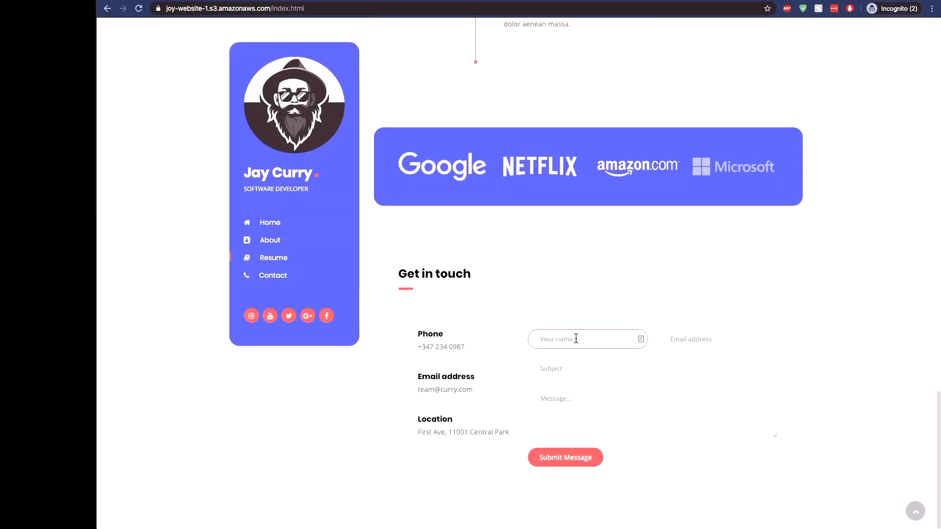
Enter the name 'Mr Red' and start the message 'Hey, this is Mr Rec'.
{"action": "type", "text": "Mr Red"}
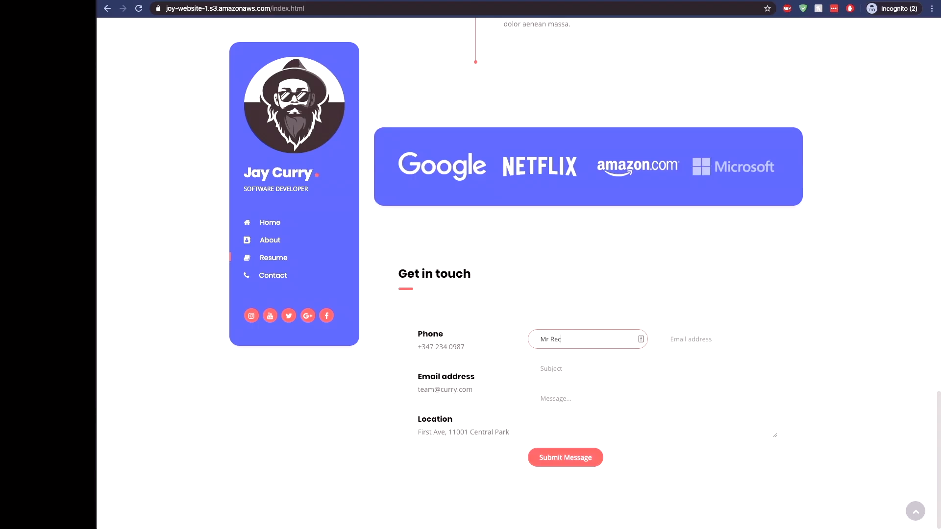
{"action": "type", "text": "Hey, this is Mr Rec"}
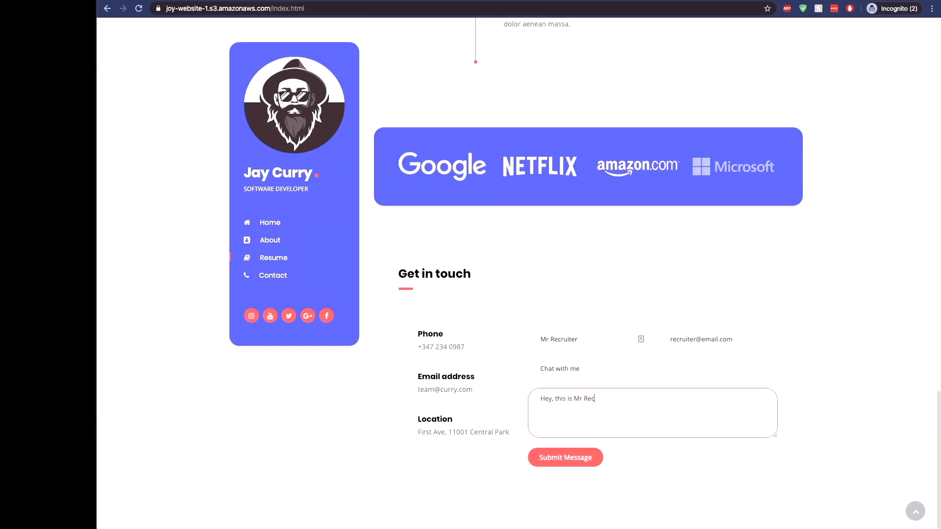